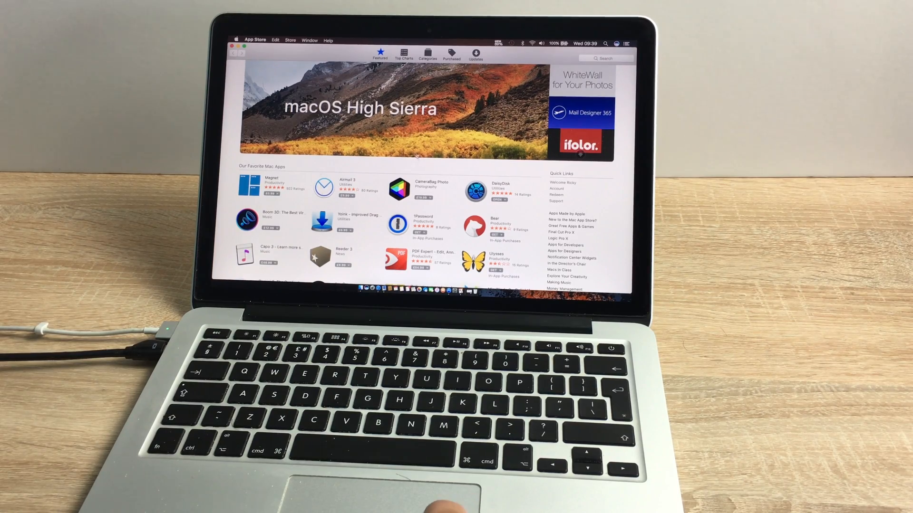
Open the macOS High Sierra page from the Featured banner and scroll through its description.
click(359, 108)
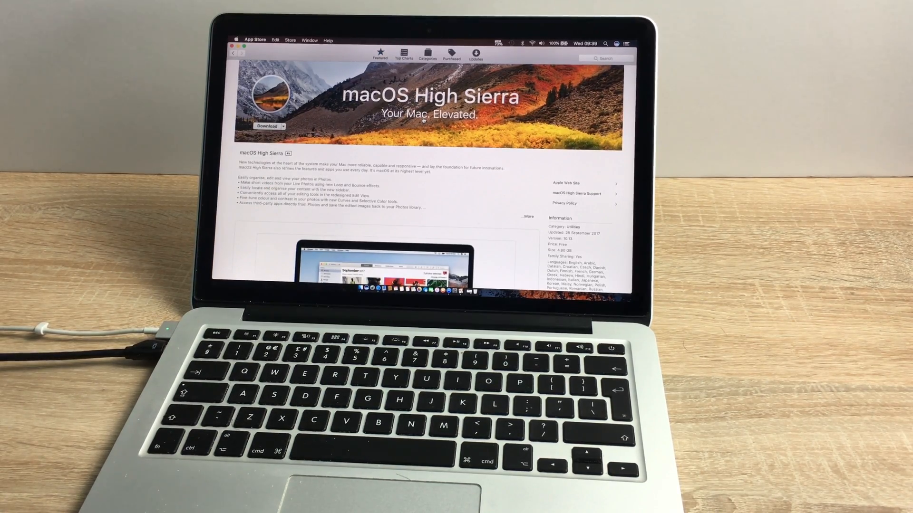
scroll(down, 3)
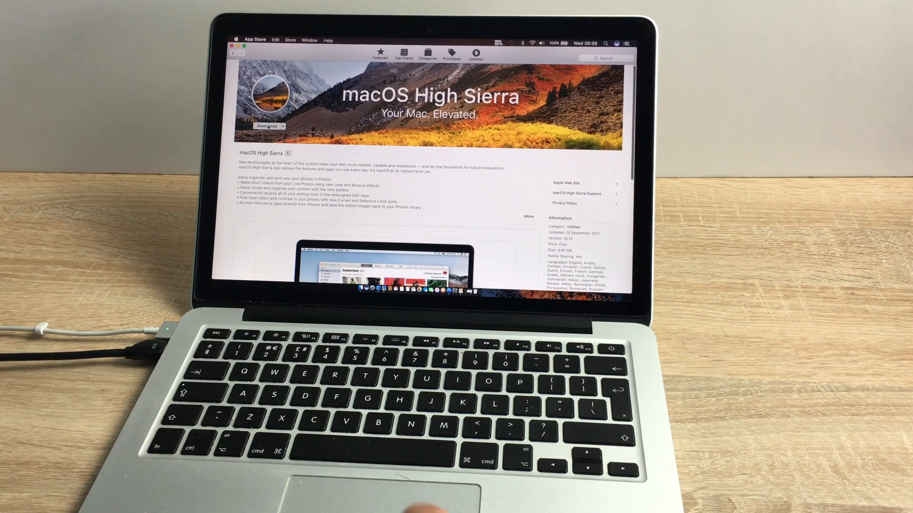
click(267, 126)
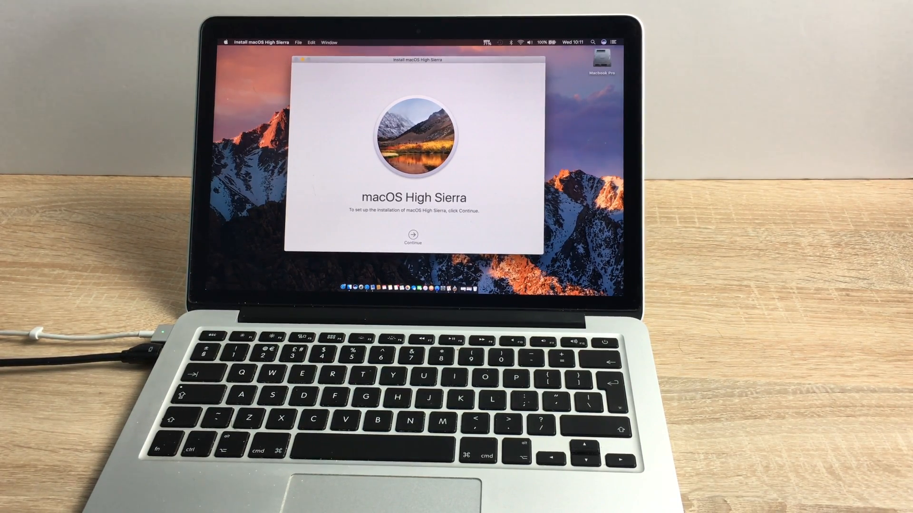
Move past the installer welcome screen and agree to the macOS High Sierra licence.
click(413, 235)
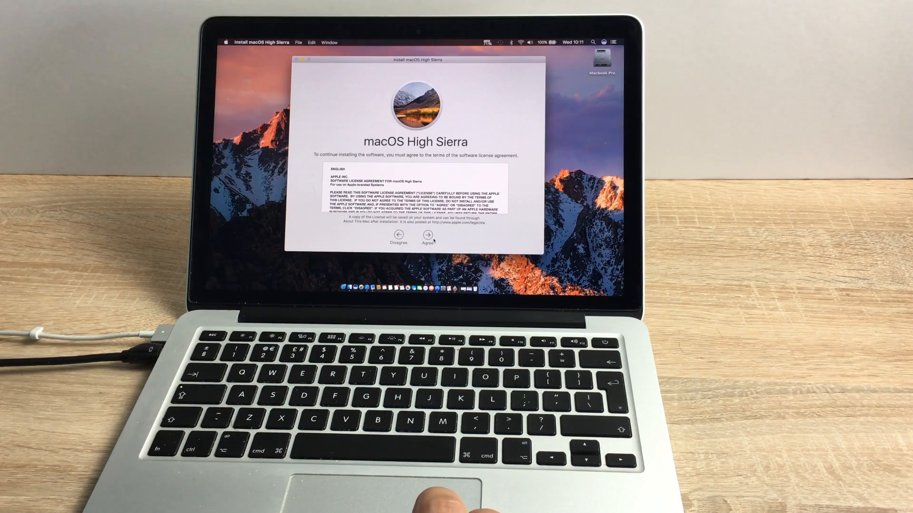
click(427, 239)
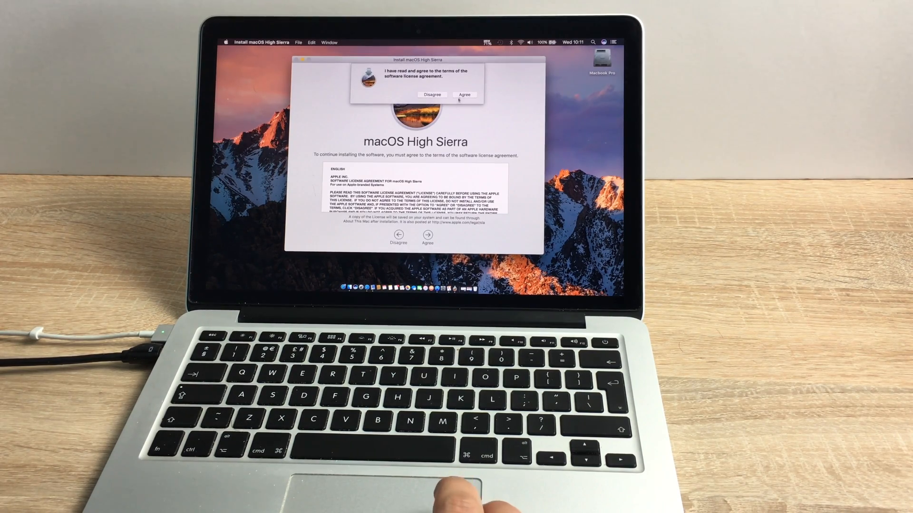
click(465, 95)
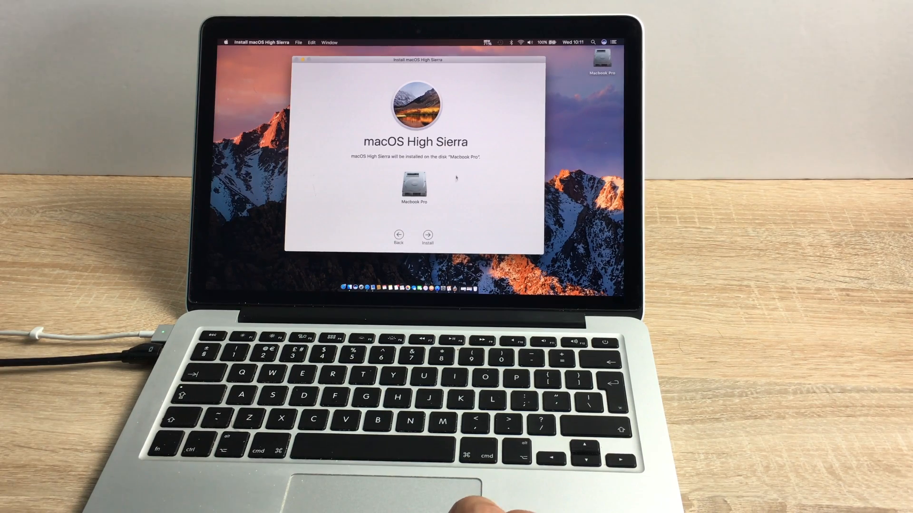
Install onto the Macbook Pro disk, authorise the helper tool, and restart the Mac.
click(427, 233)
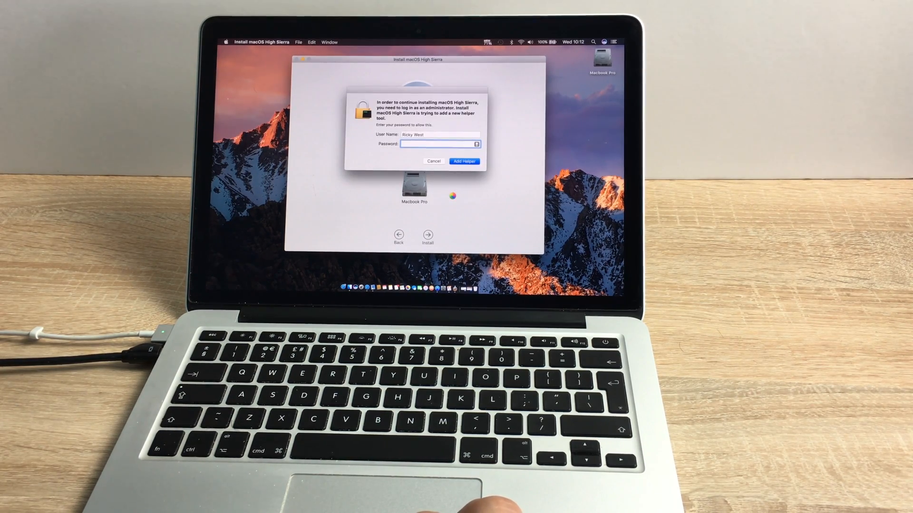
click(464, 162)
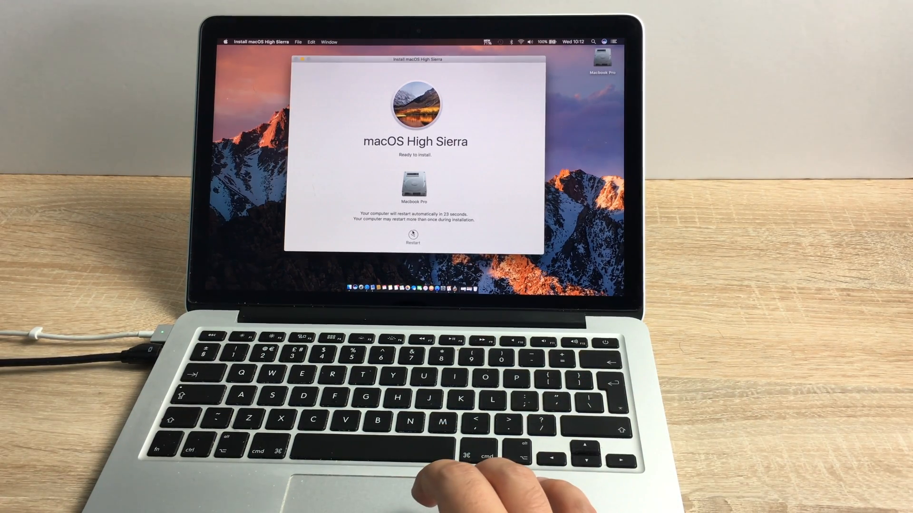
click(413, 241)
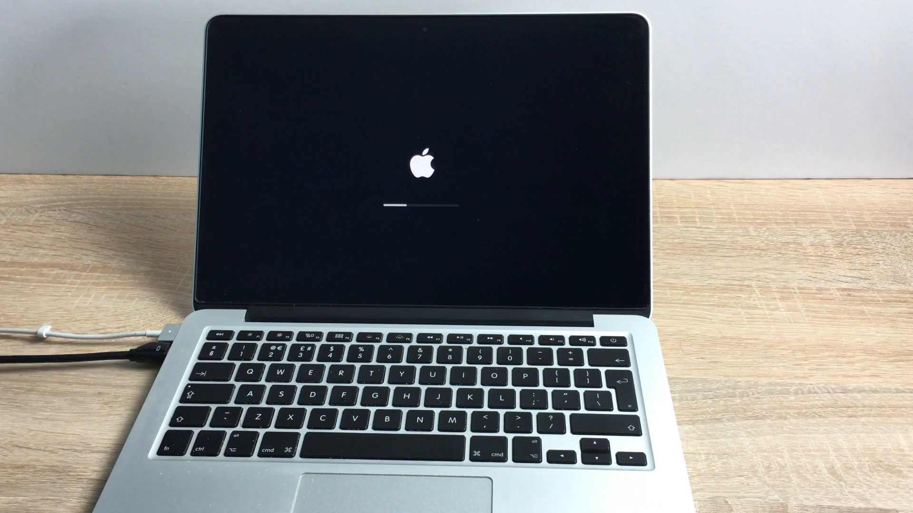